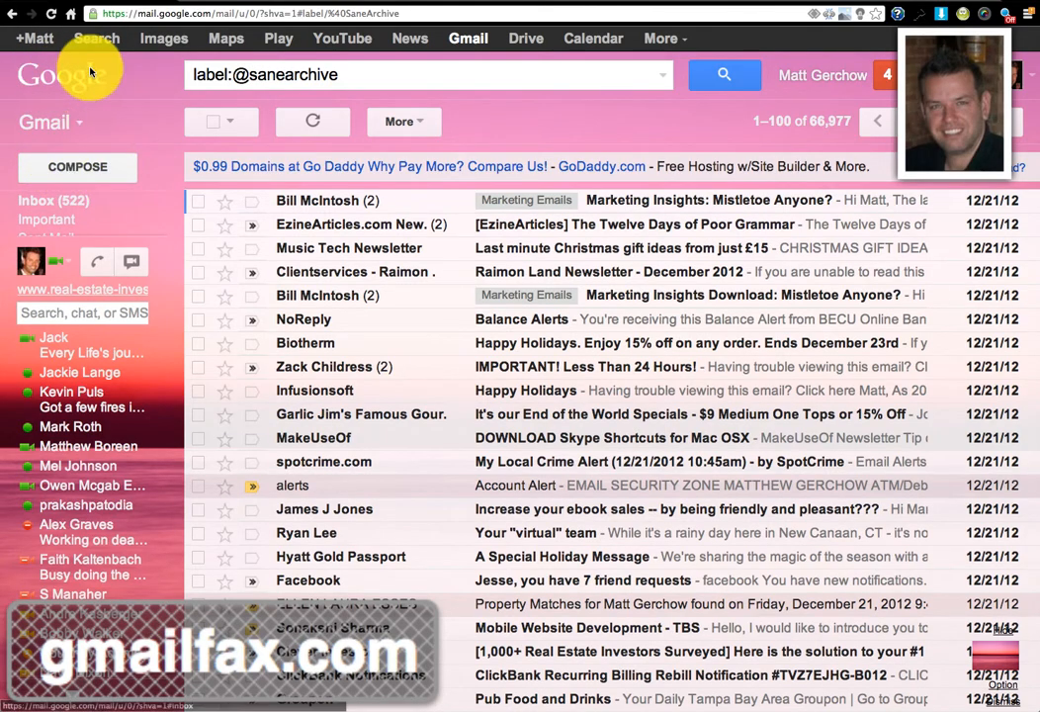
Start a new blank message from the Gmail inbox via Compose
left_click(77, 166)
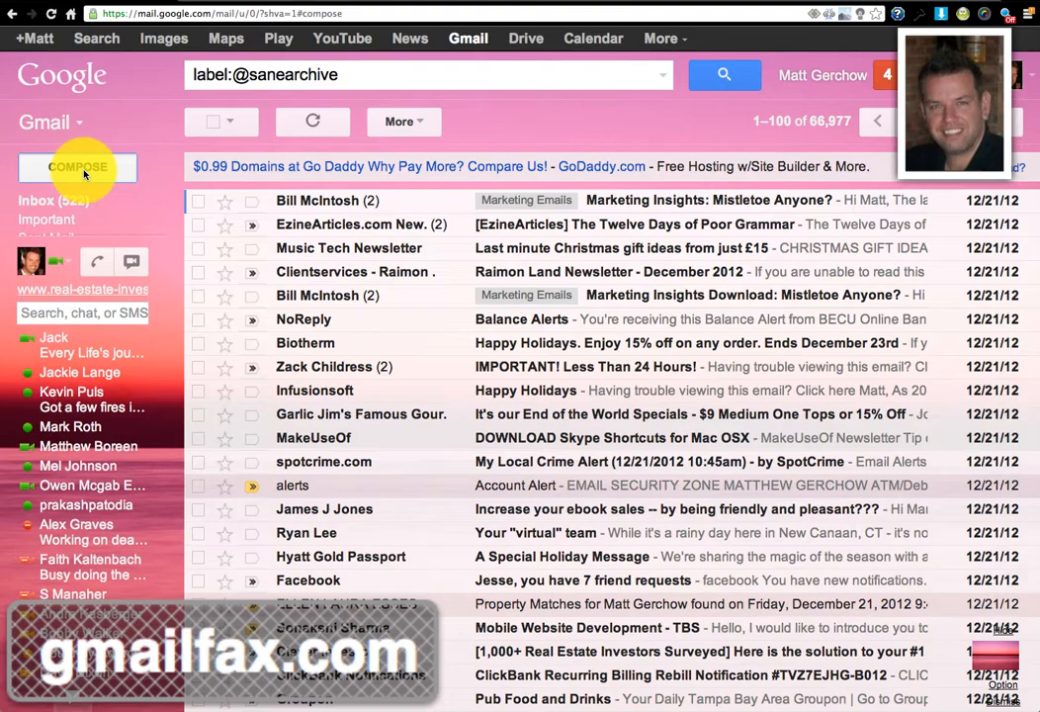
left_click(78, 166)
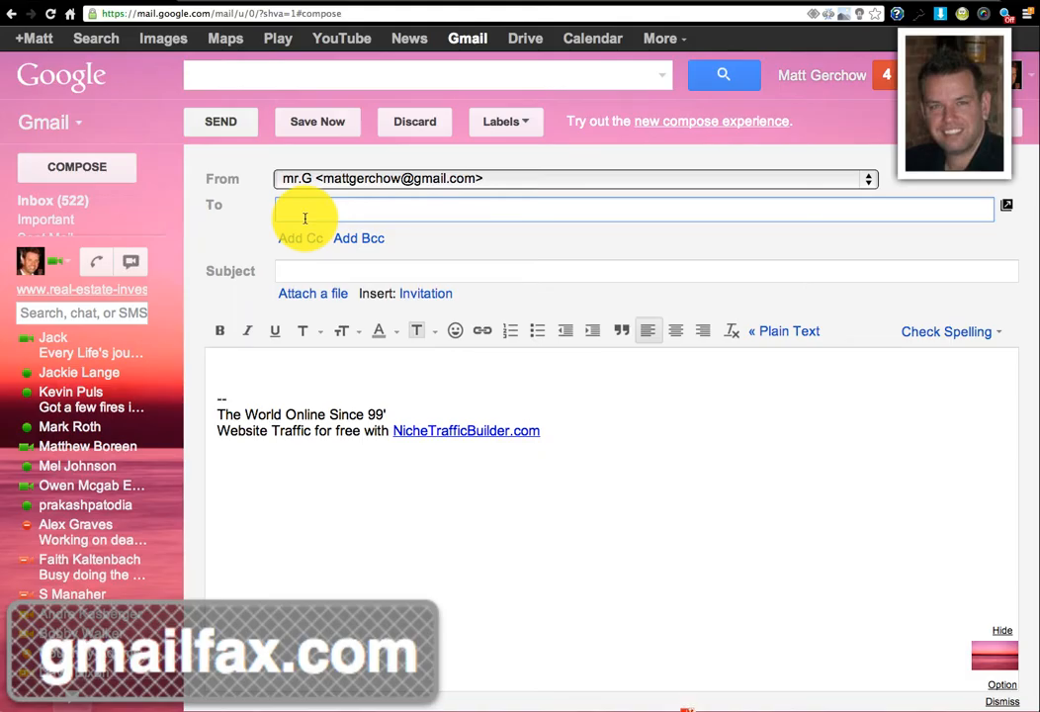
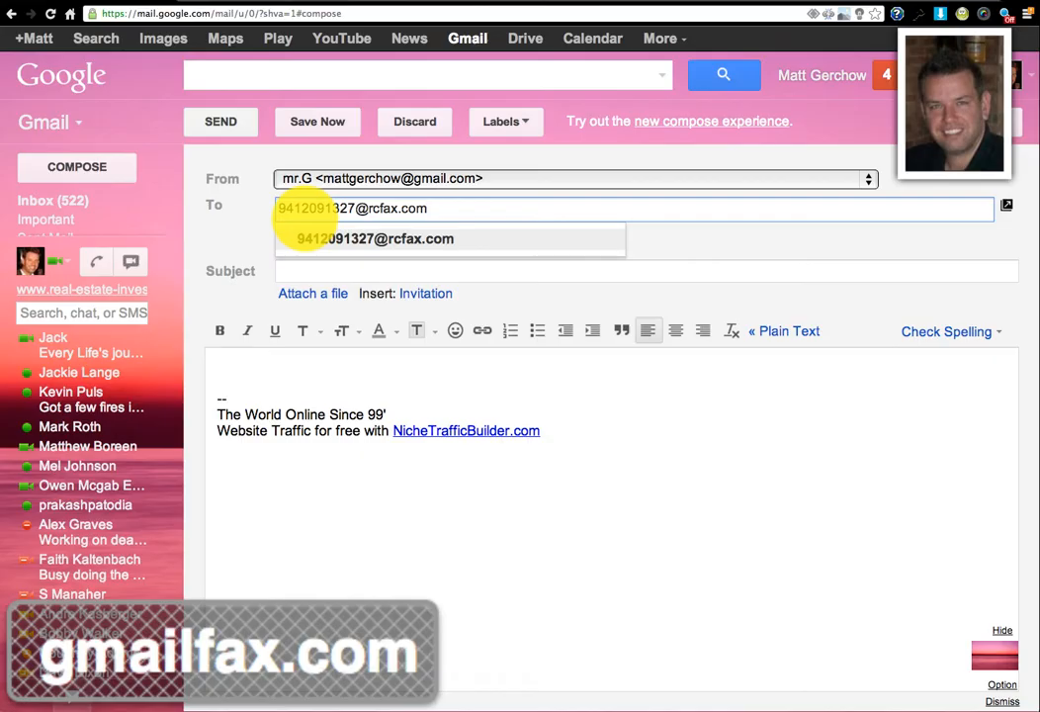
left_click(390, 239)
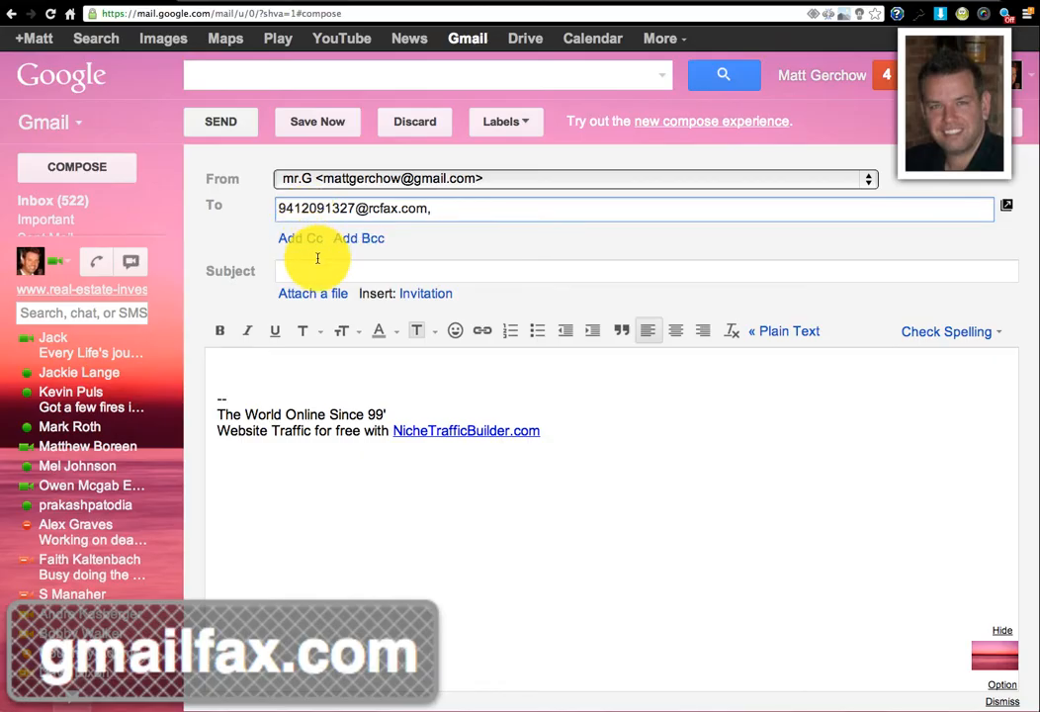
Give the message the subject 'The fax you are waiting on...' and move to the body
left_click(642, 271)
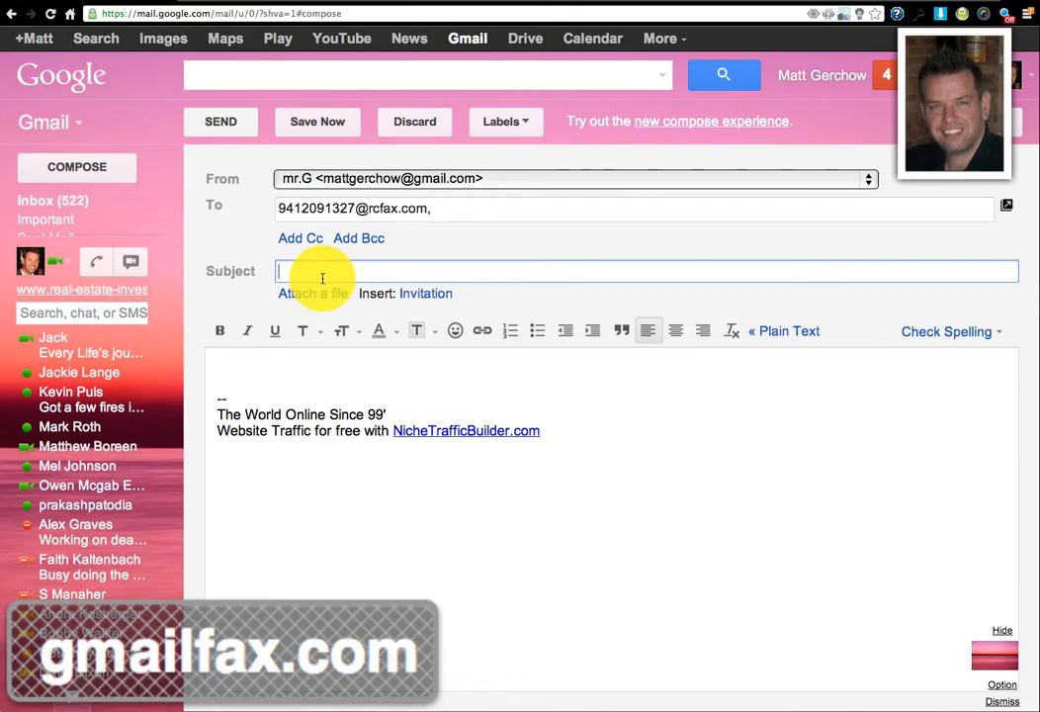
type("The fax y")
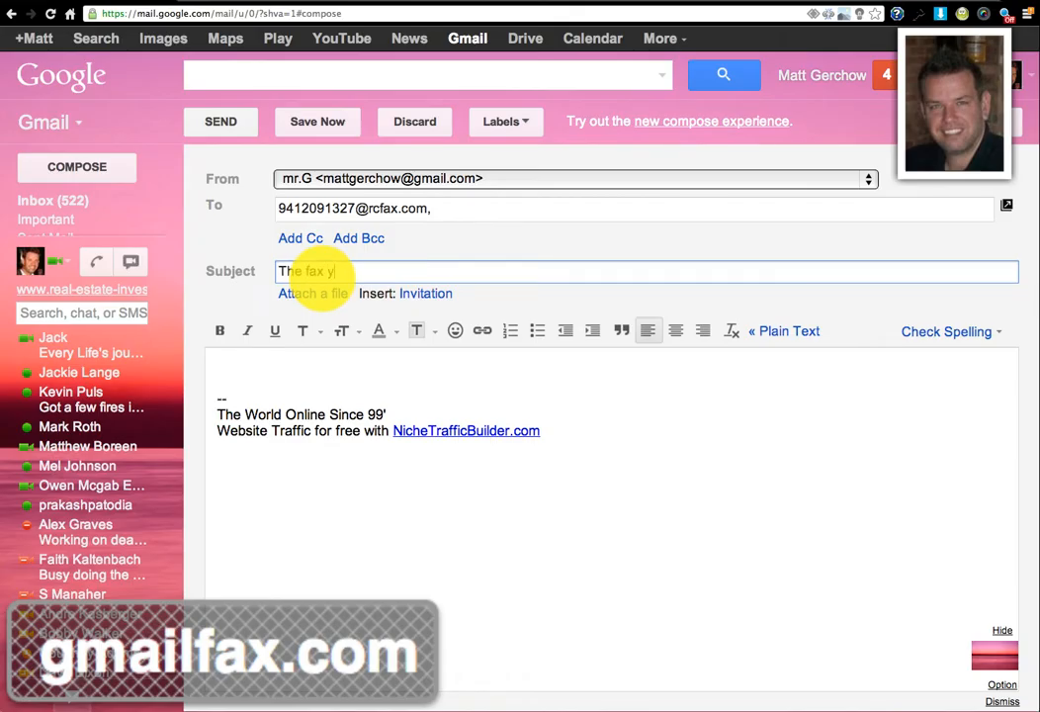
type("ou are waiting on..")
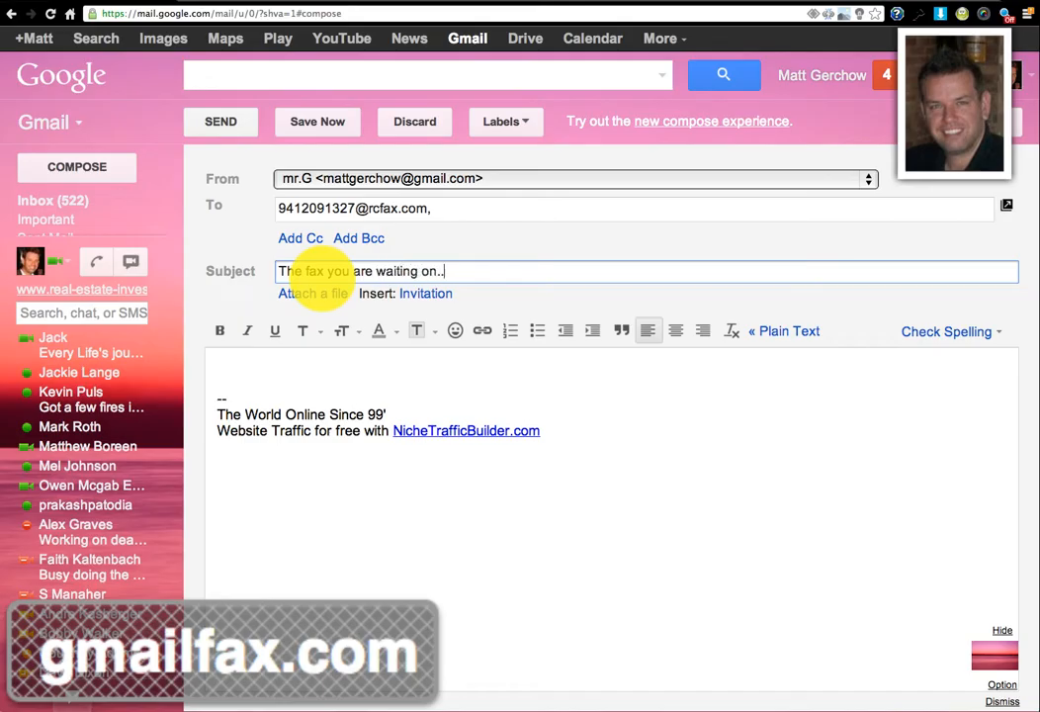
left_click(290, 370)
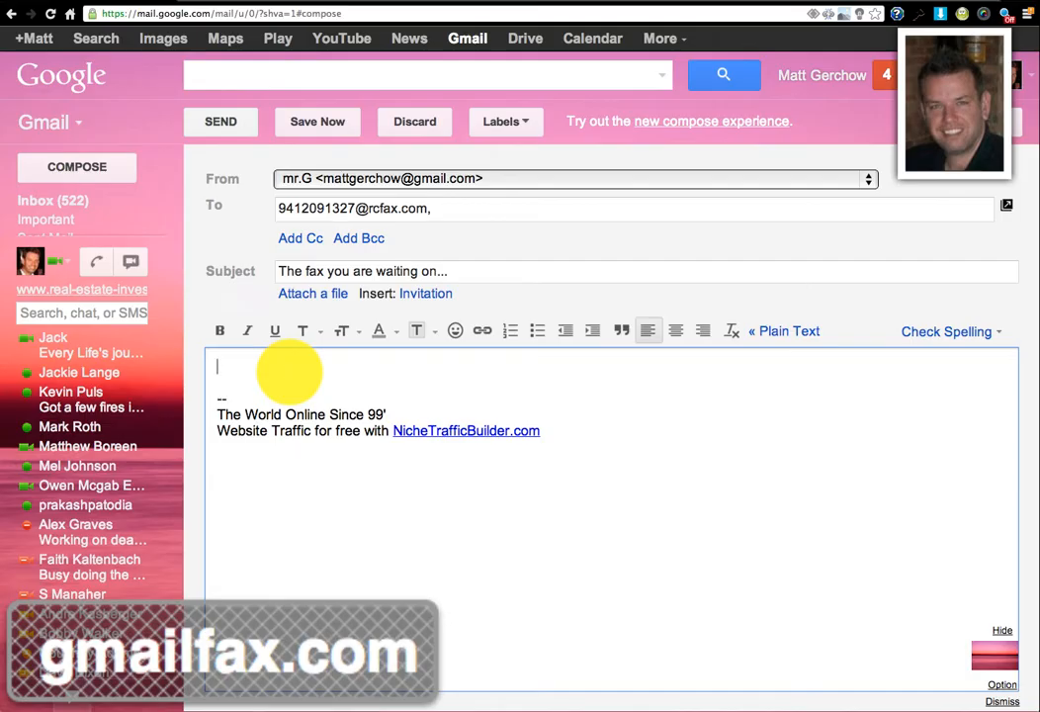
Write the body 'Hello, Attached is the document we discussed by phone.' and start attaching a file
type("Hello,")
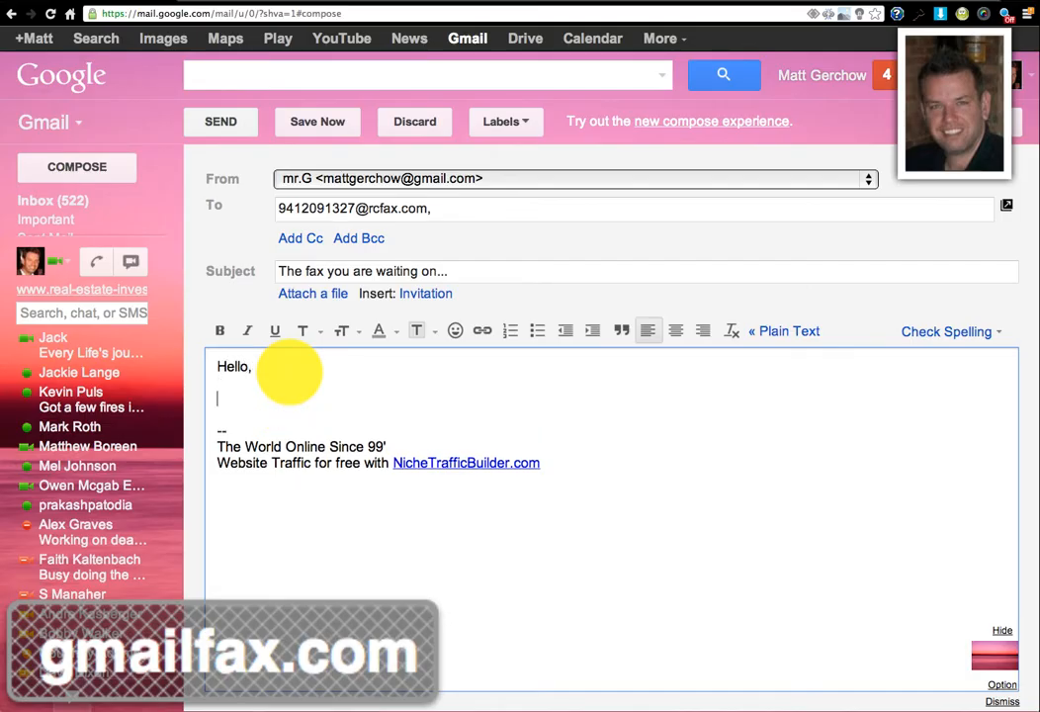
type("Attached is the docume")
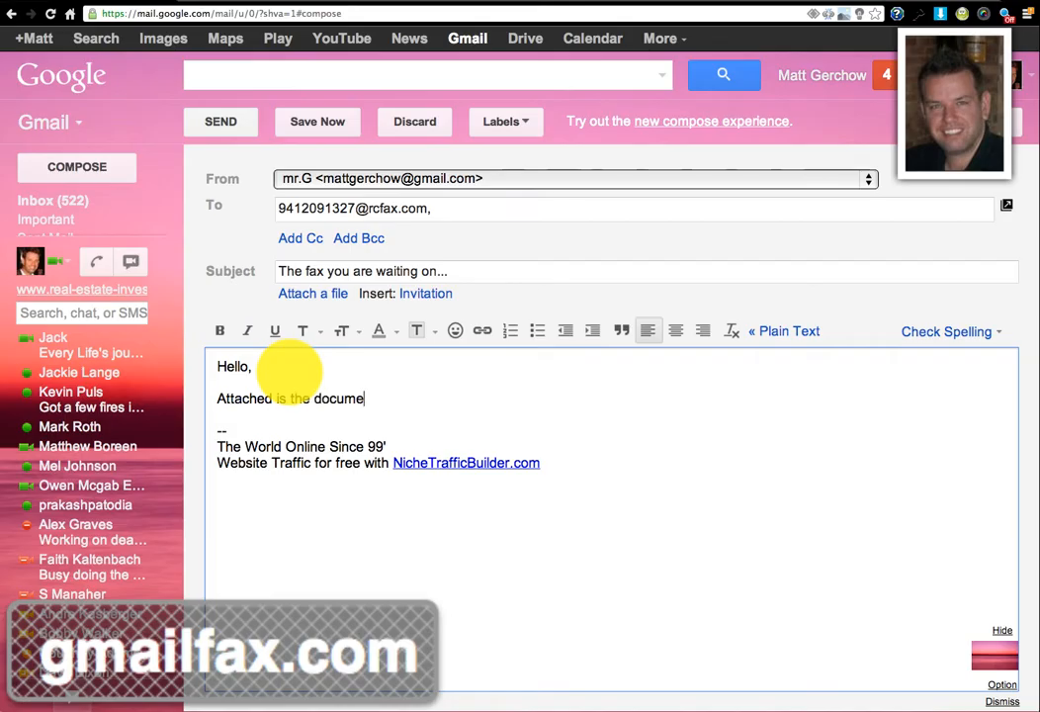
type("nt we")
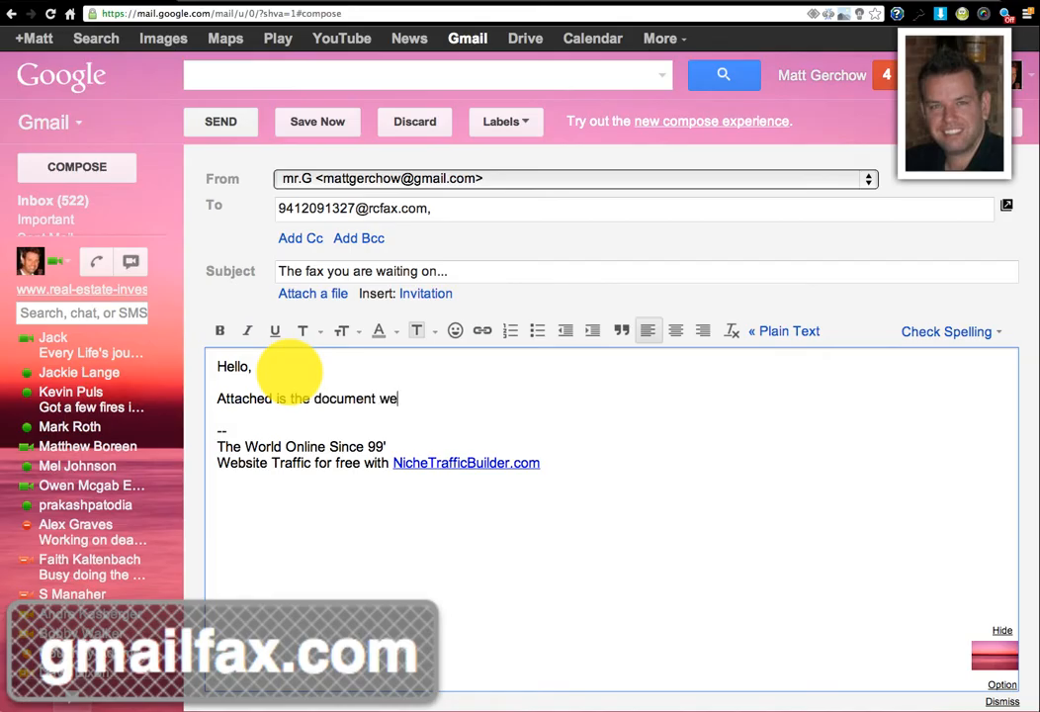
type("discussed by p")
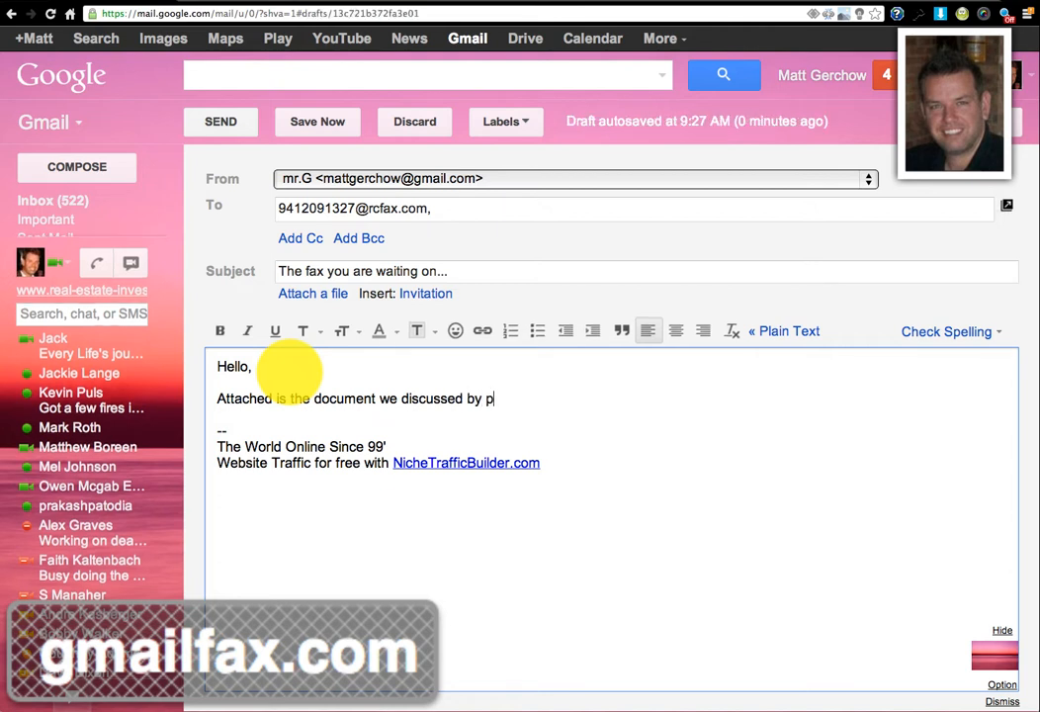
type("hone.")
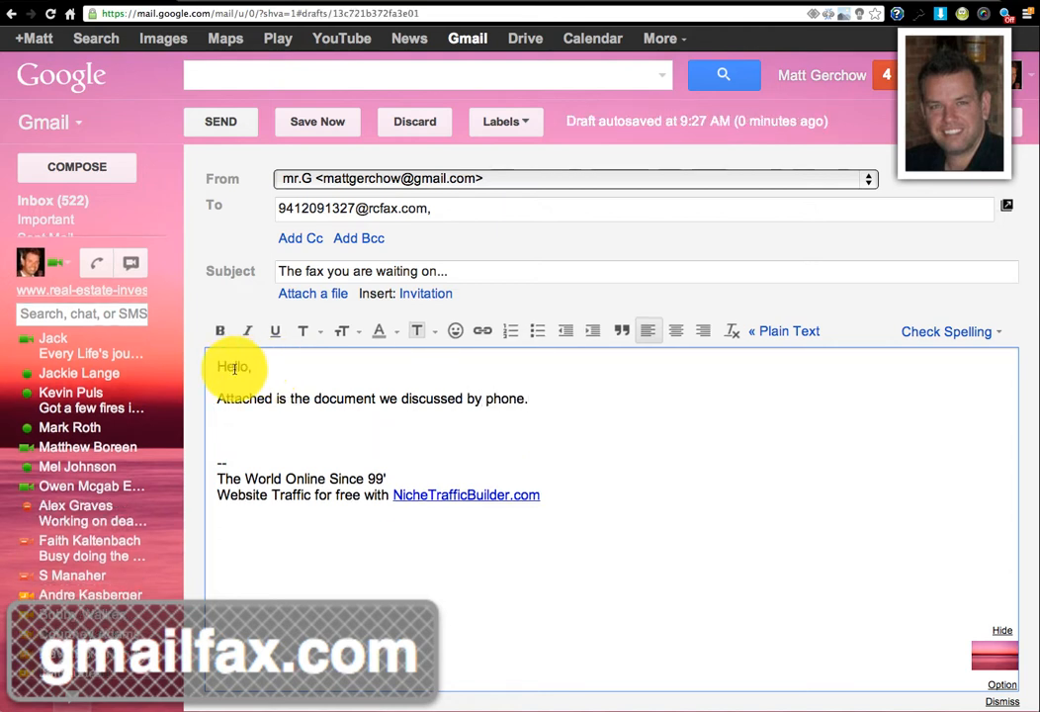
left_click(312, 293)
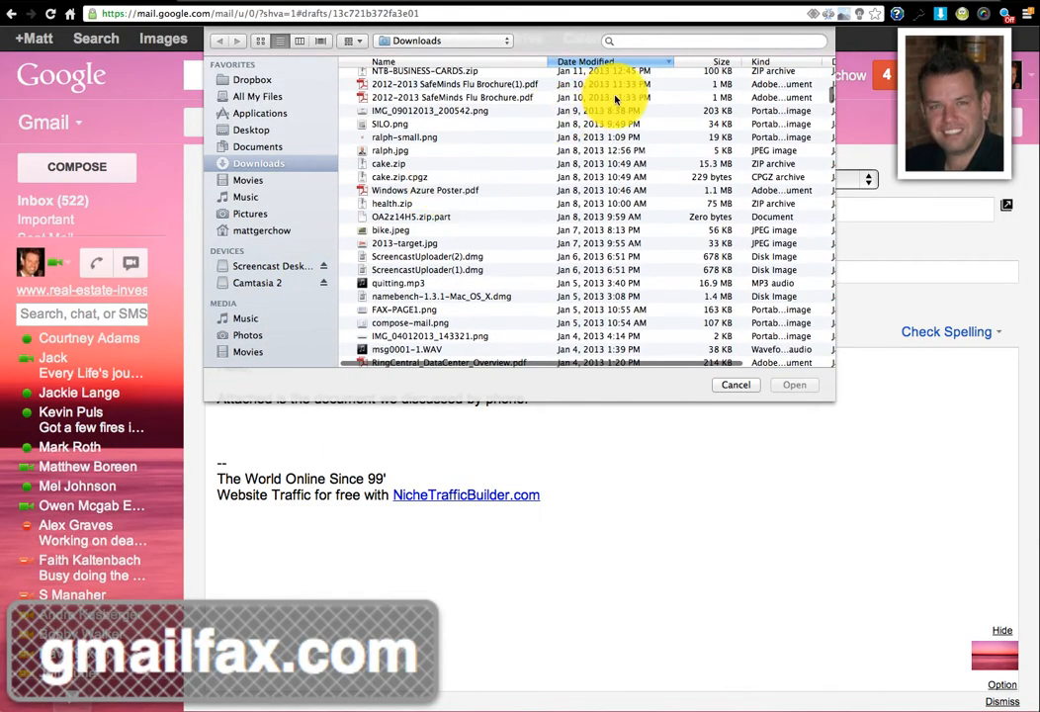
Search the file picker for docx, filtering to names matching docx
type("doc")
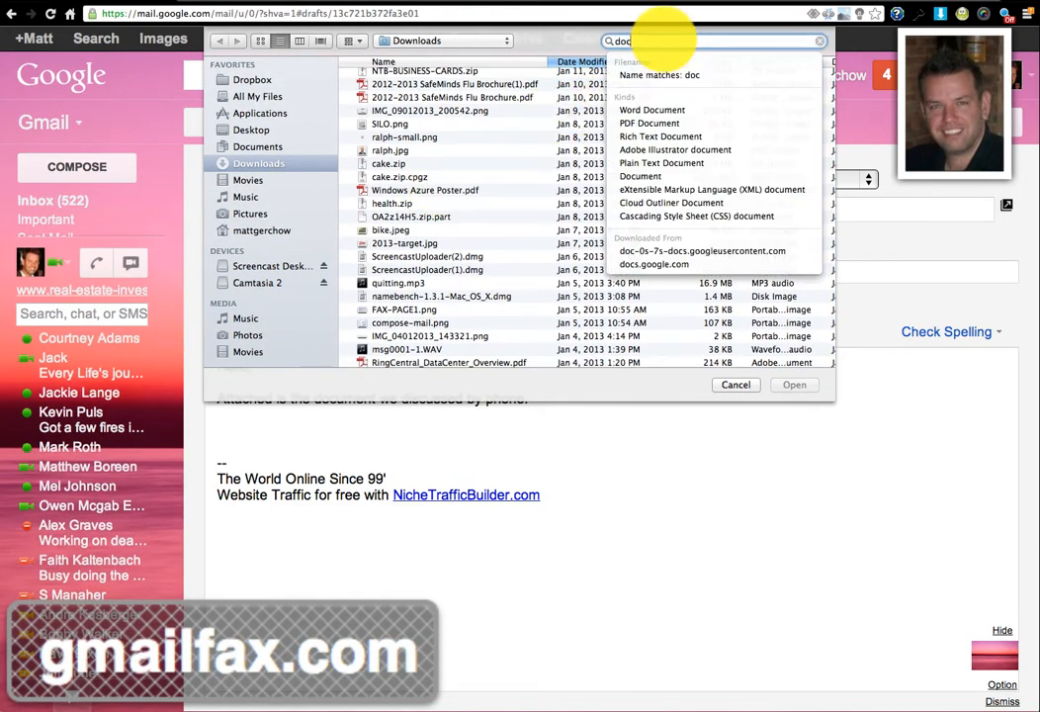
type("x")
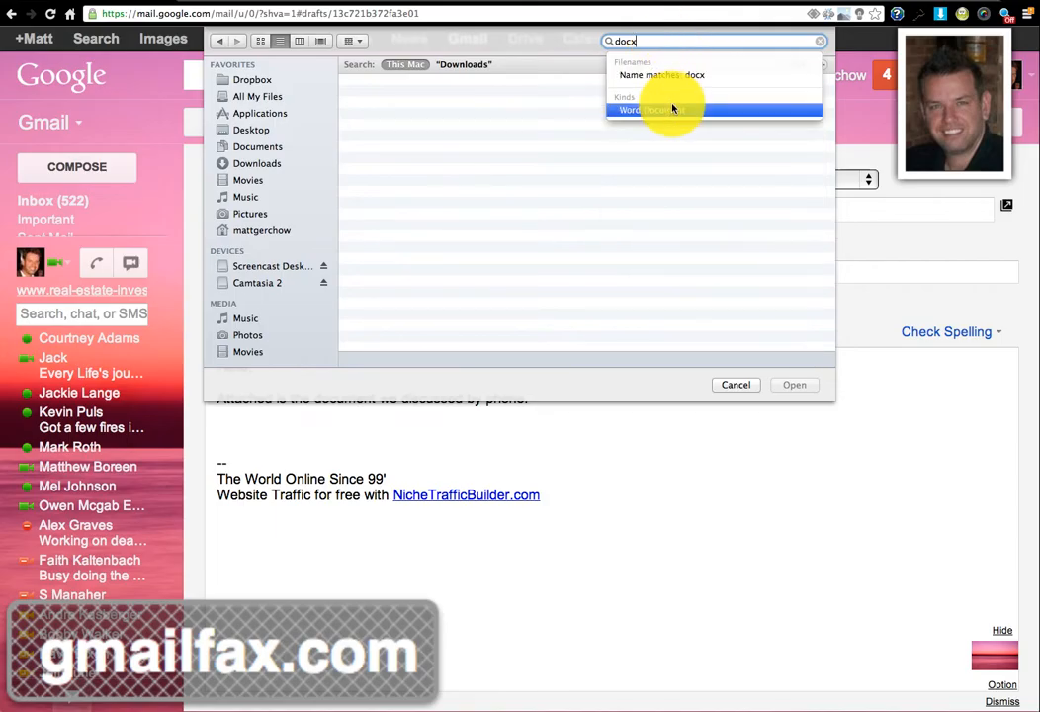
left_click(660, 75)
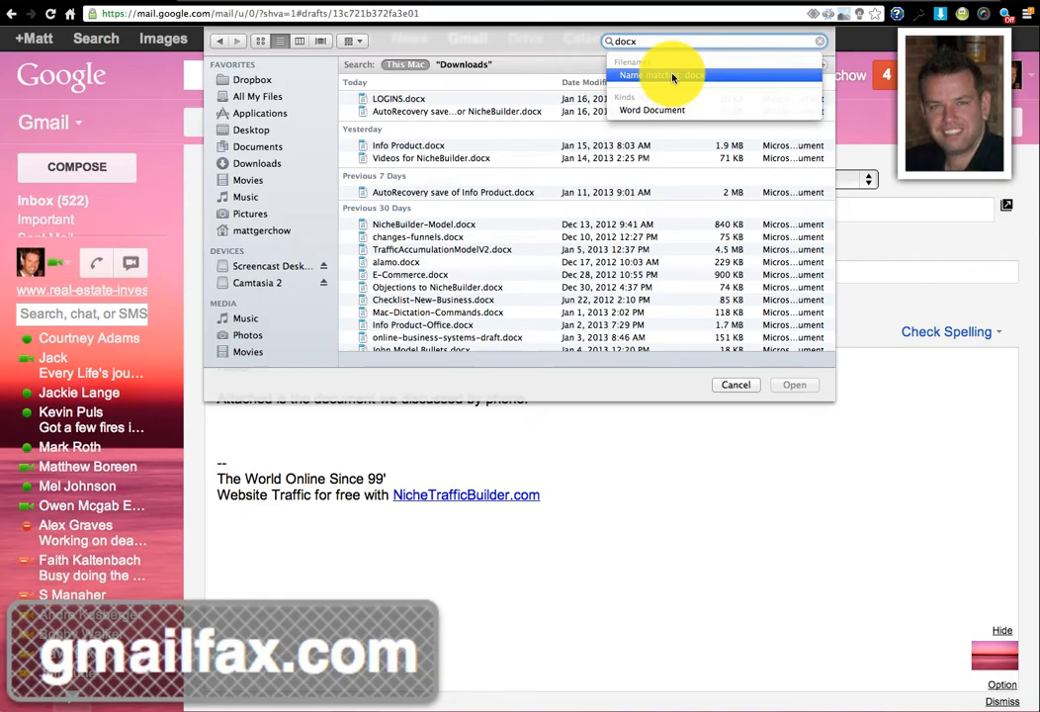
left_click(672, 75)
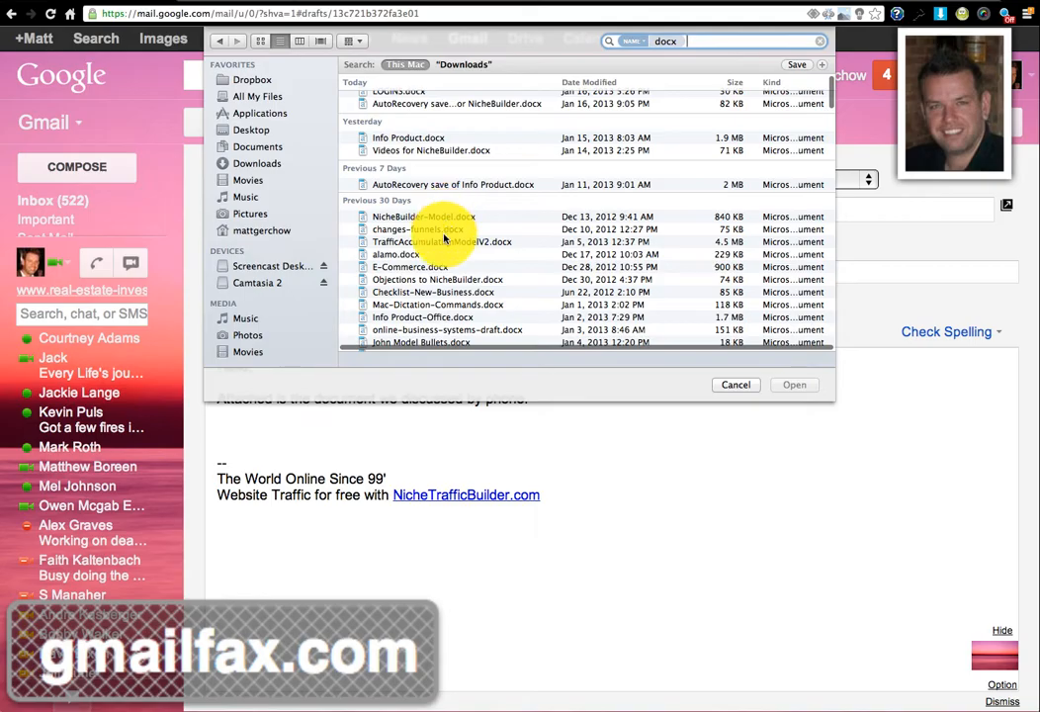
Preview a found Word file and choose Checklist-New-Business.docx from the results
left_click(416, 229)
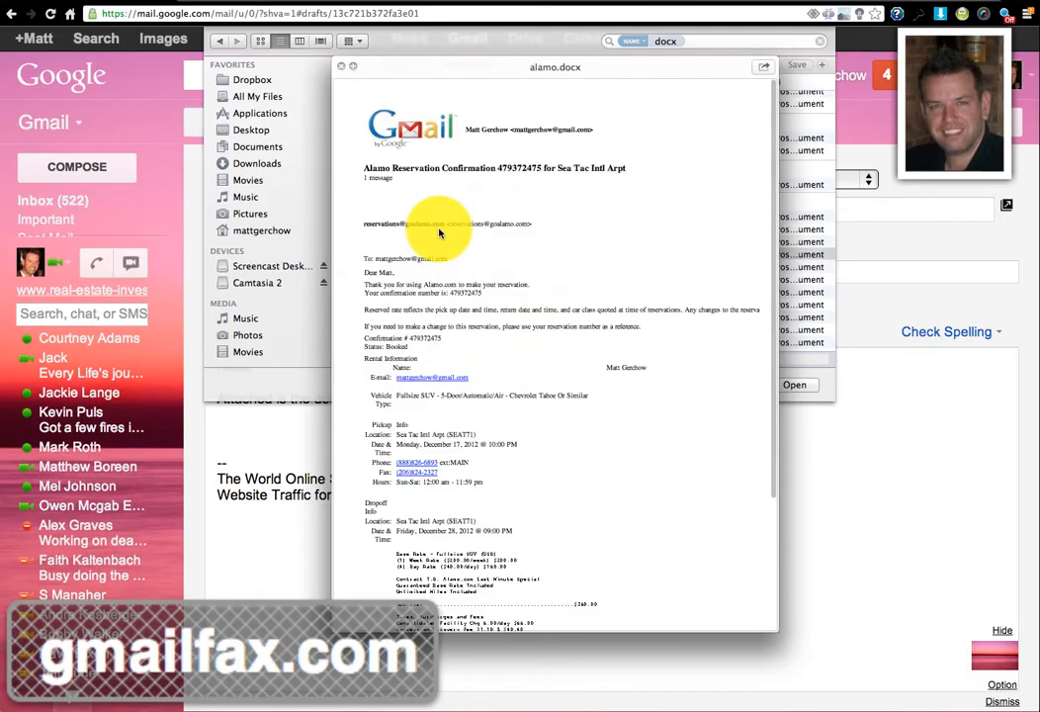
scroll("up", 3)
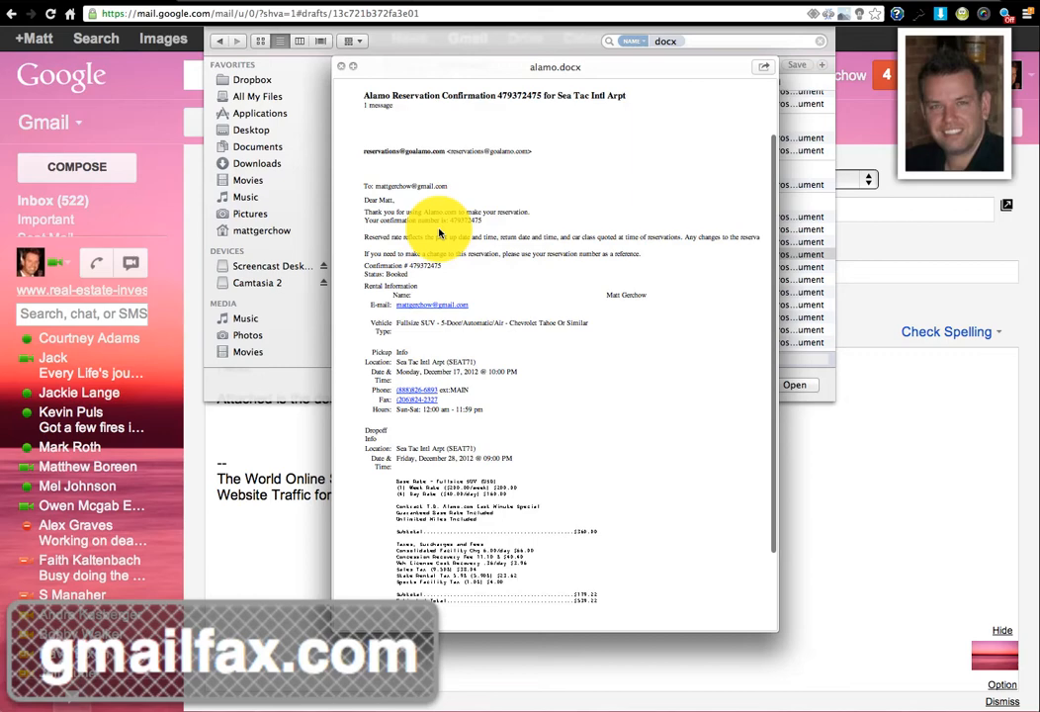
scroll("up", 3)
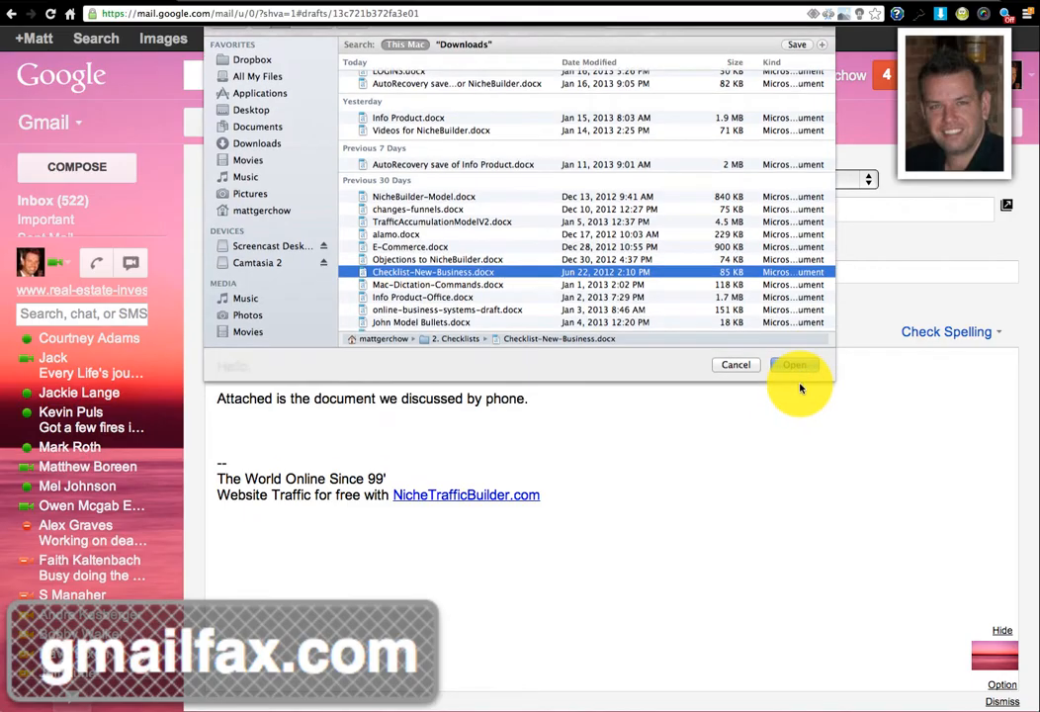
Attach Checklist-New-Business.docx (83K) to the fax draft
left_click(794, 364)
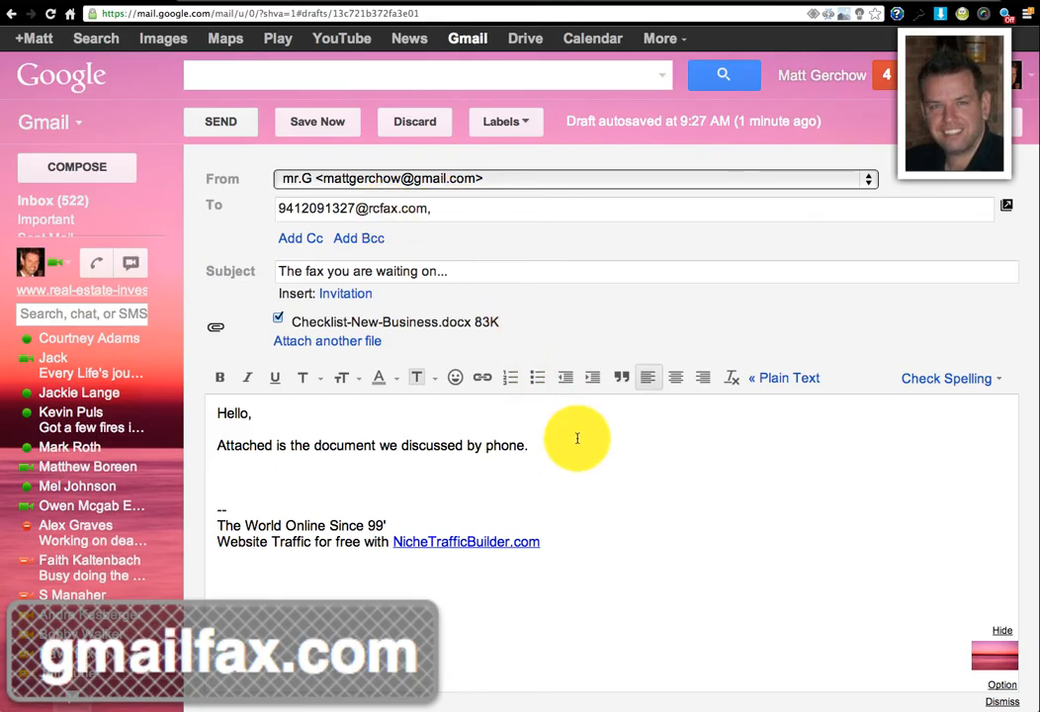
mouse_move(582, 460)
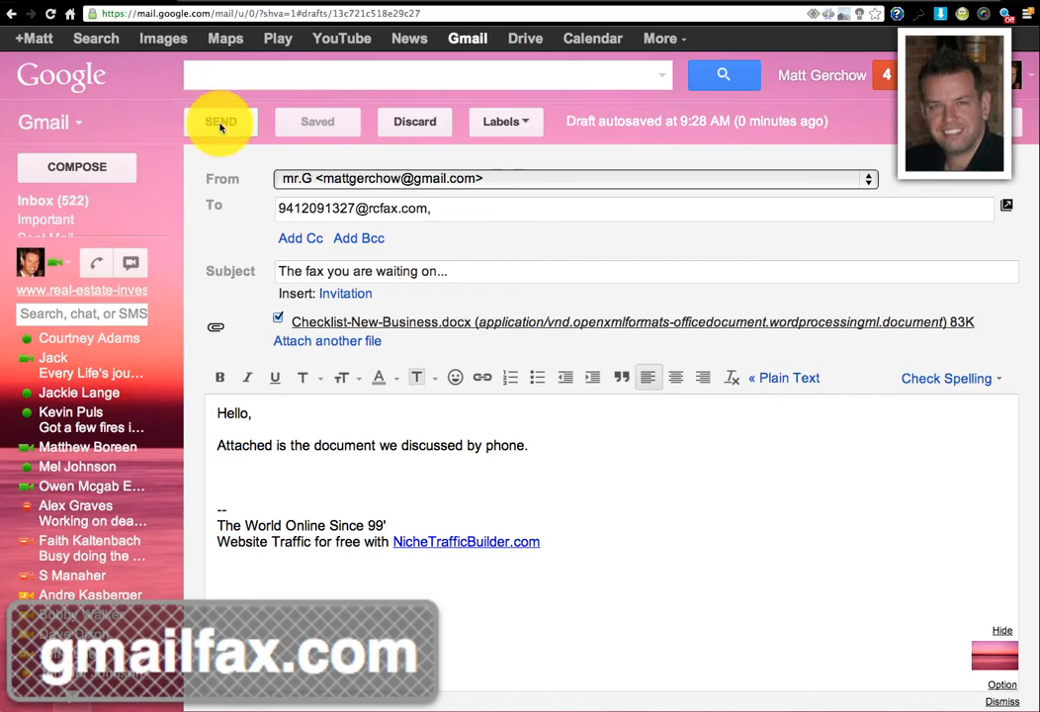
Send the fax email with its attachment to the rcfax.com address
left_click(220, 121)
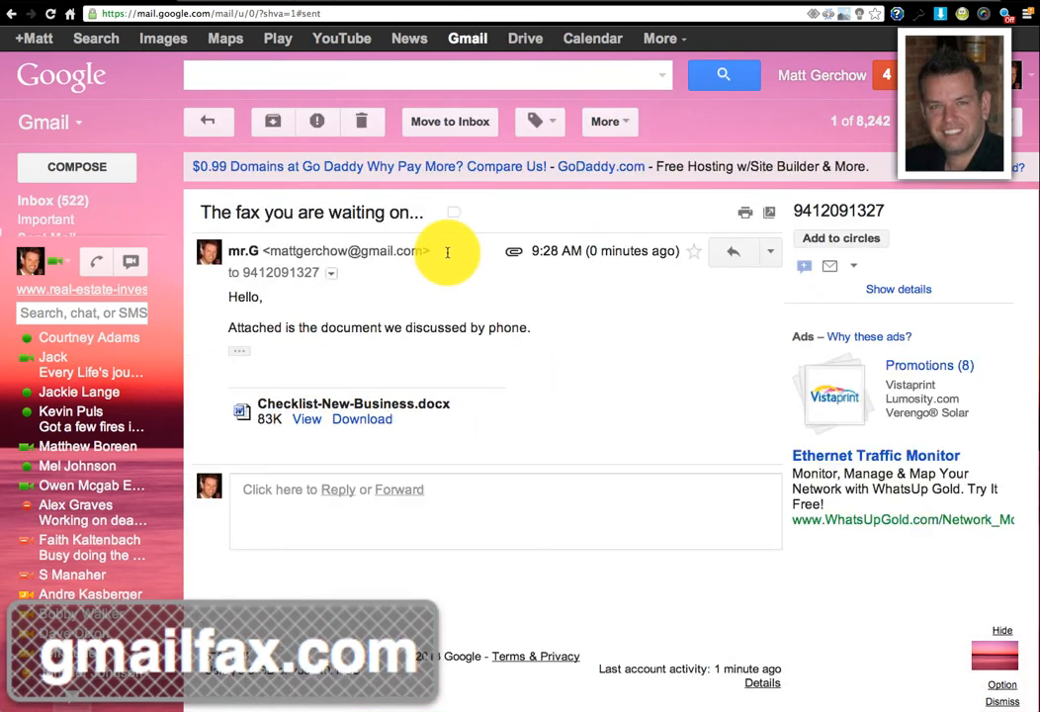
mouse_move(605, 320)
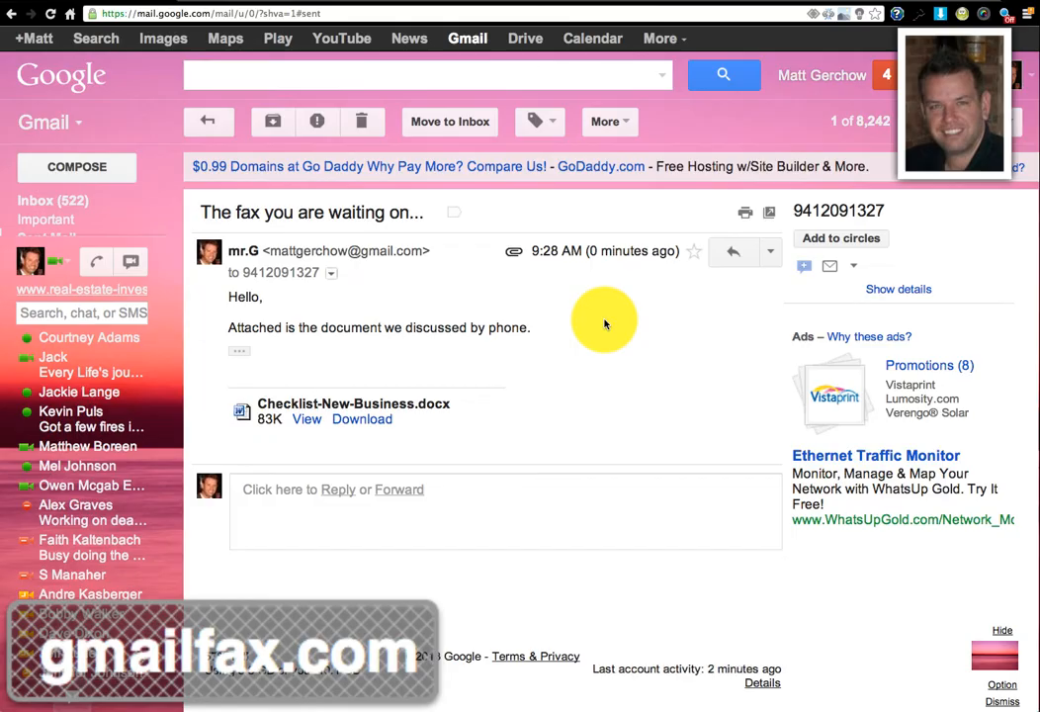
mouse_move(640, 287)
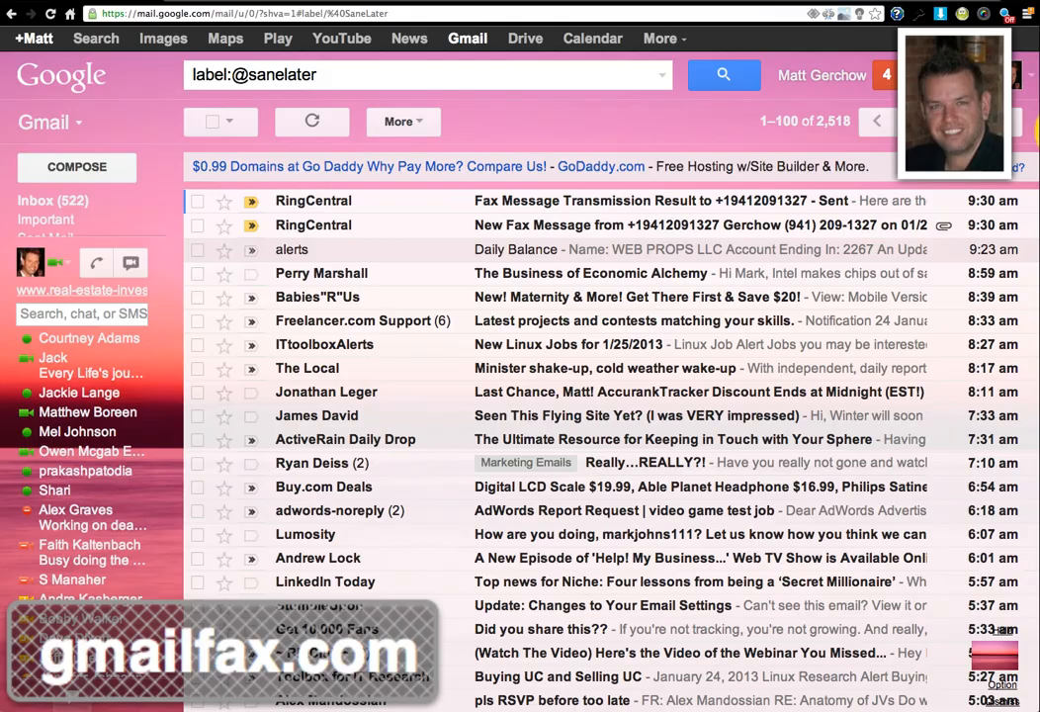
mouse_move(532, 233)
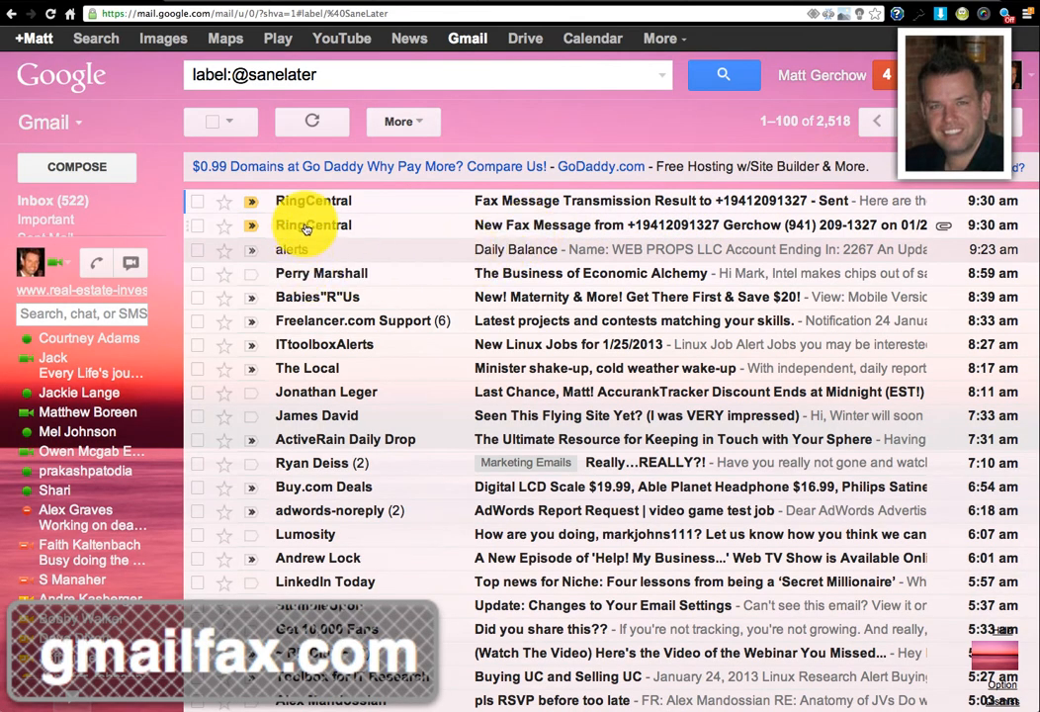
mouse_move(313, 225)
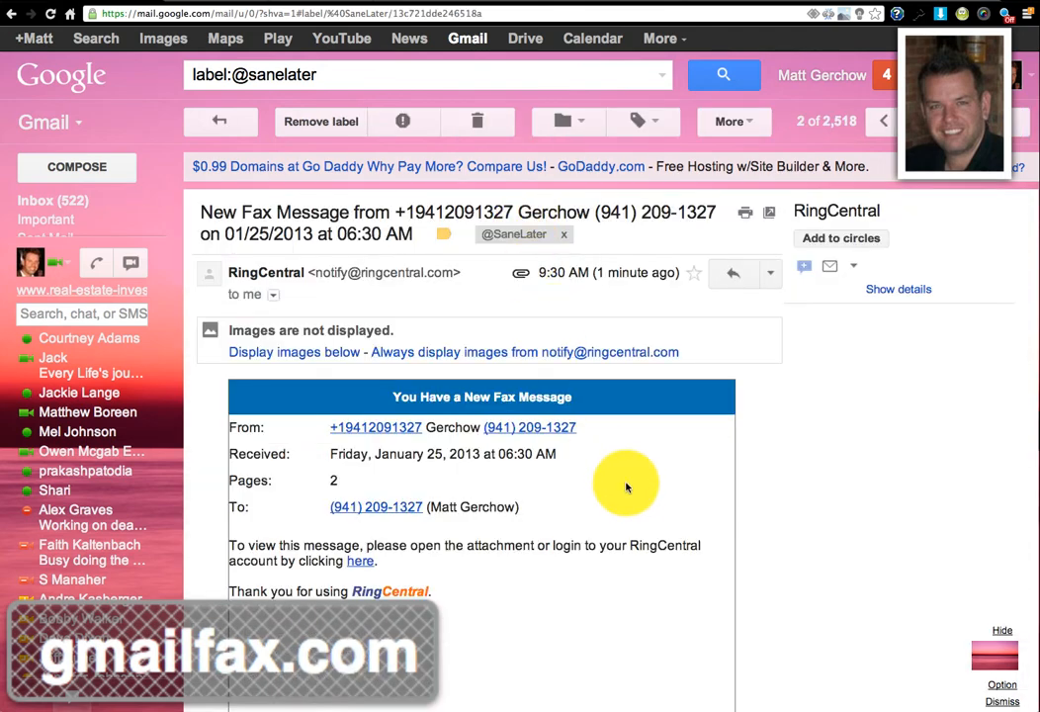
Scroll through RingCentral's new fax message reporting a 2-page fax received January 25, 2013
scroll("down", 3)
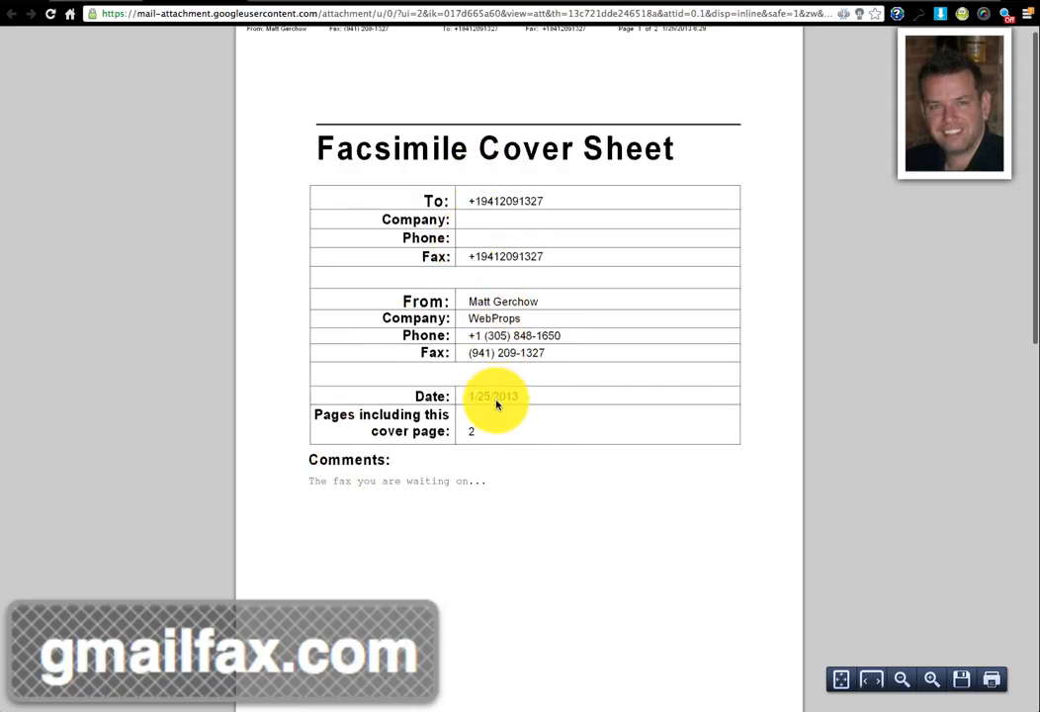
mouse_move(383, 500)
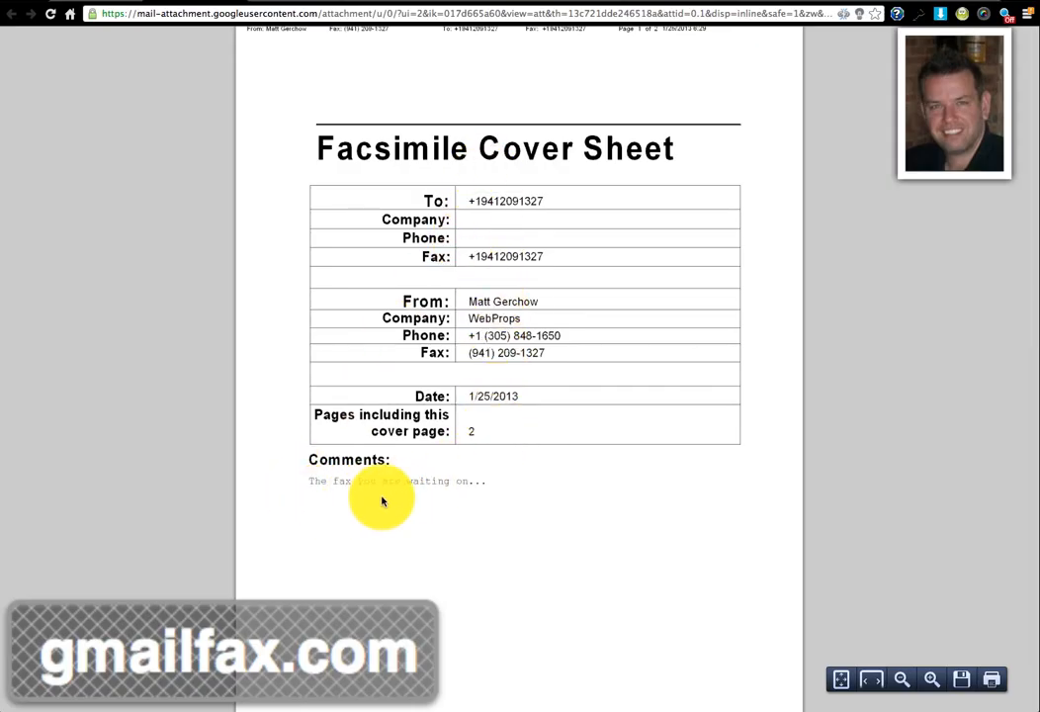
Scroll past the facsimile cover sheet to the second page showing the sideways checklist
scroll("down", 3)
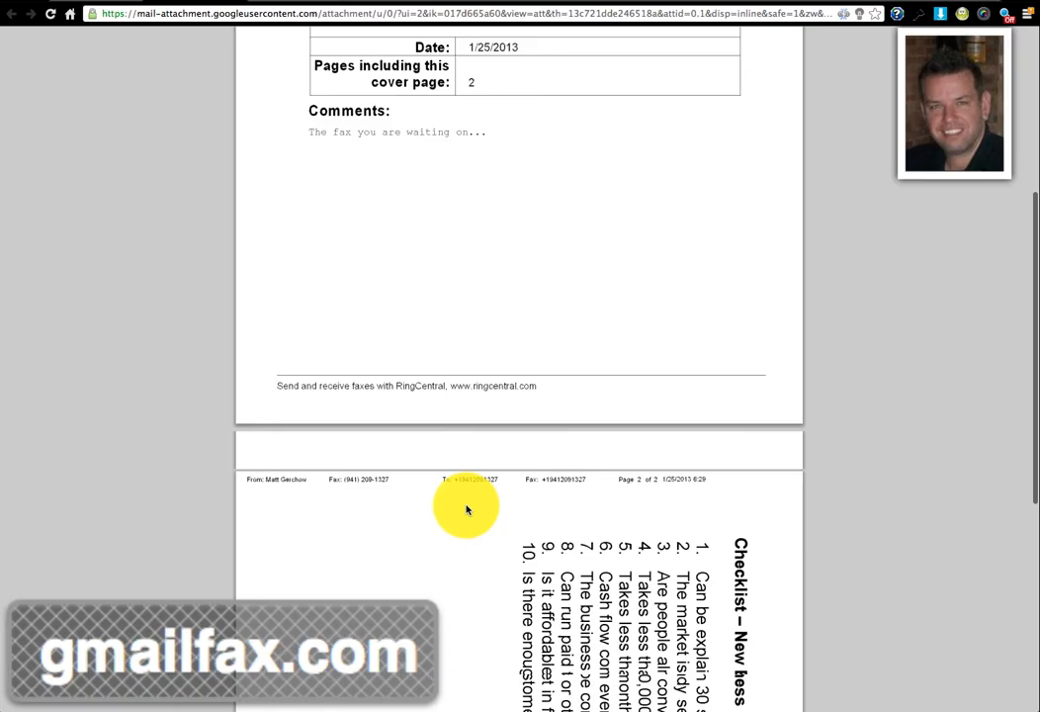
scroll("down", 3)
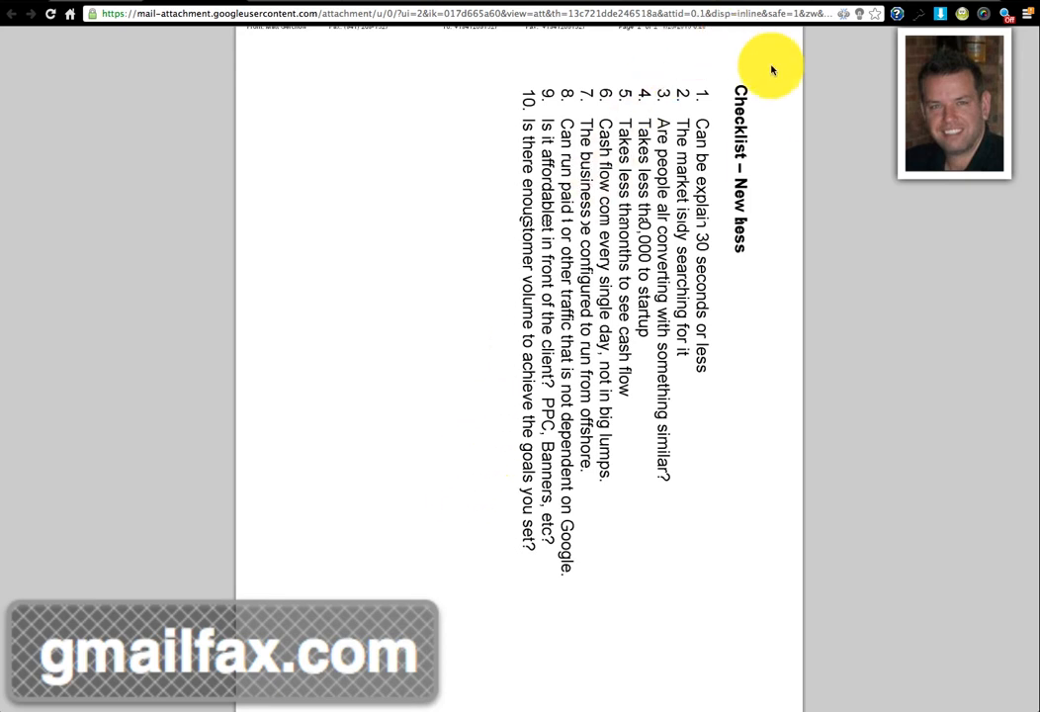
mouse_move(766, 168)
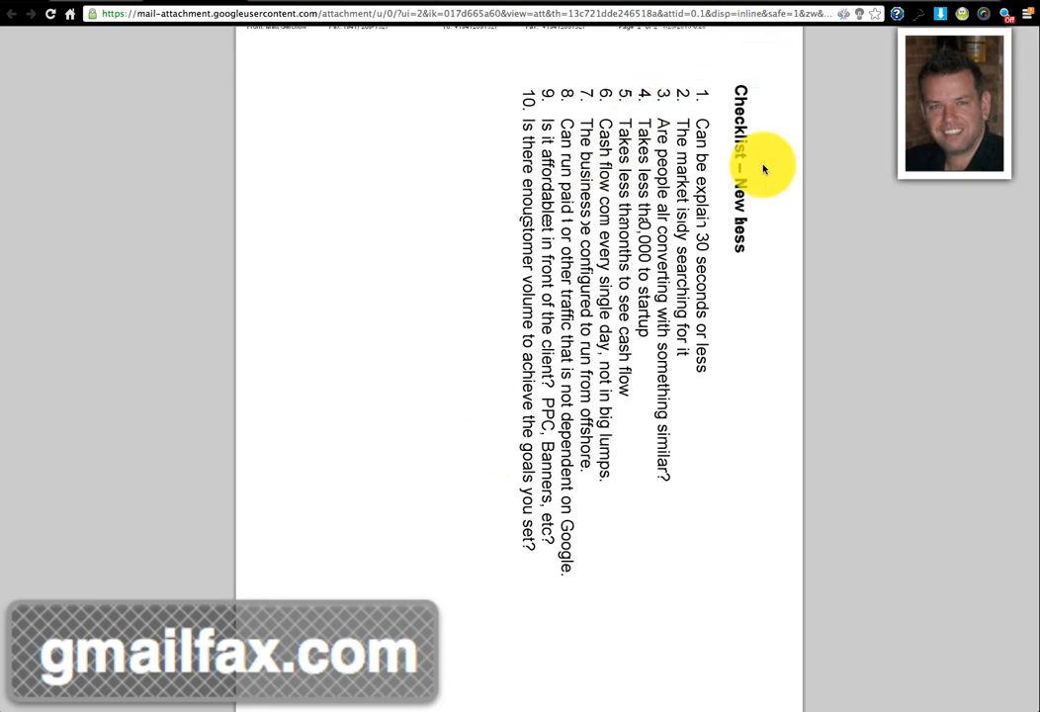